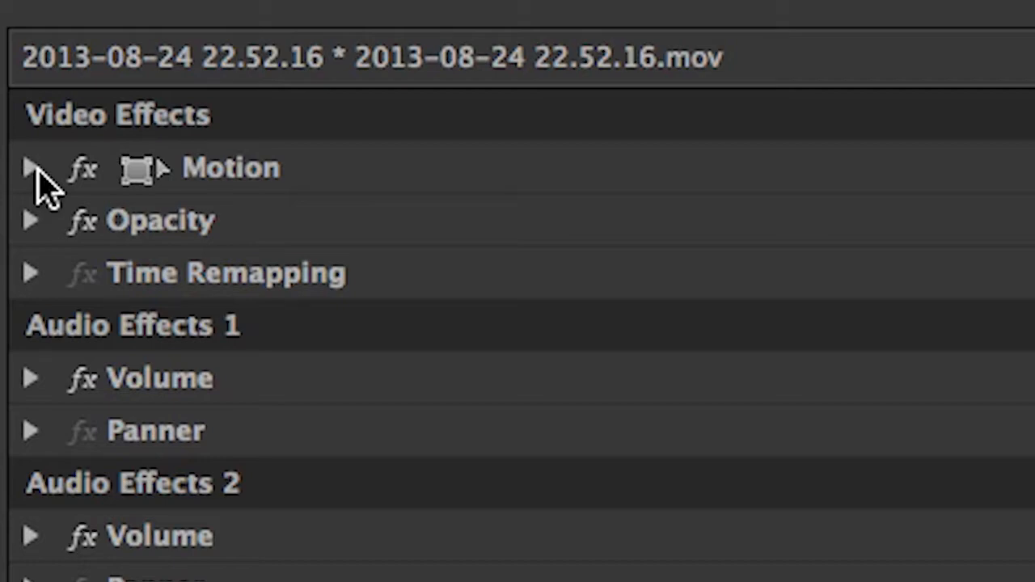
- Expand the Motion properties of clip 2013-08-24 22.52.16.mov in Effect Controls
{"action": "left_click", "coordinate": [33, 168]}
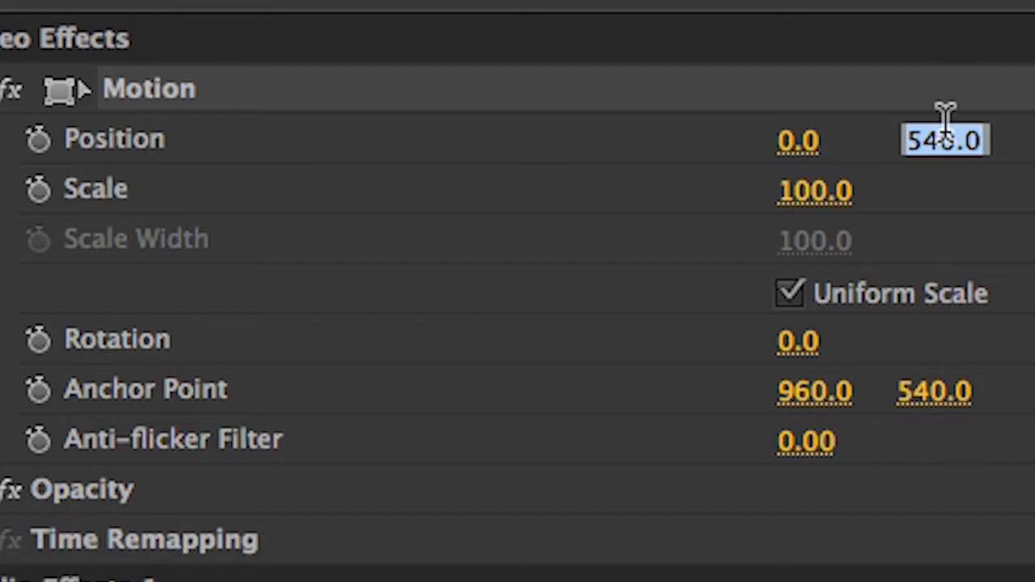
- Enter 0.0 as the clip's vertical Position value
{"action": "type", "text": "0.0"}
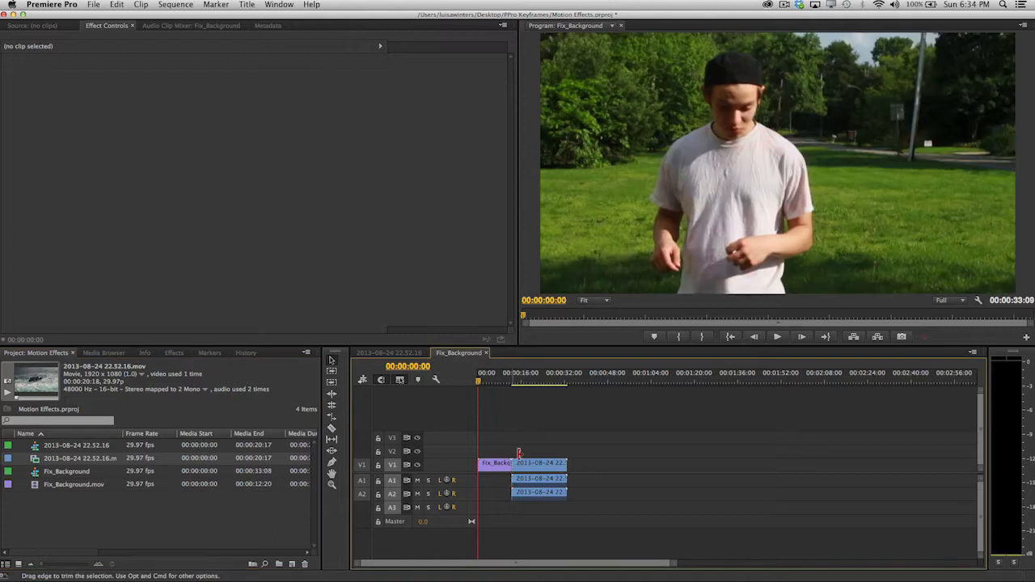
- Select the 2013-08-24 22.52.16 clip on V1 to bring up its options menu
{"action": "left_click", "coordinate": [530, 380]}
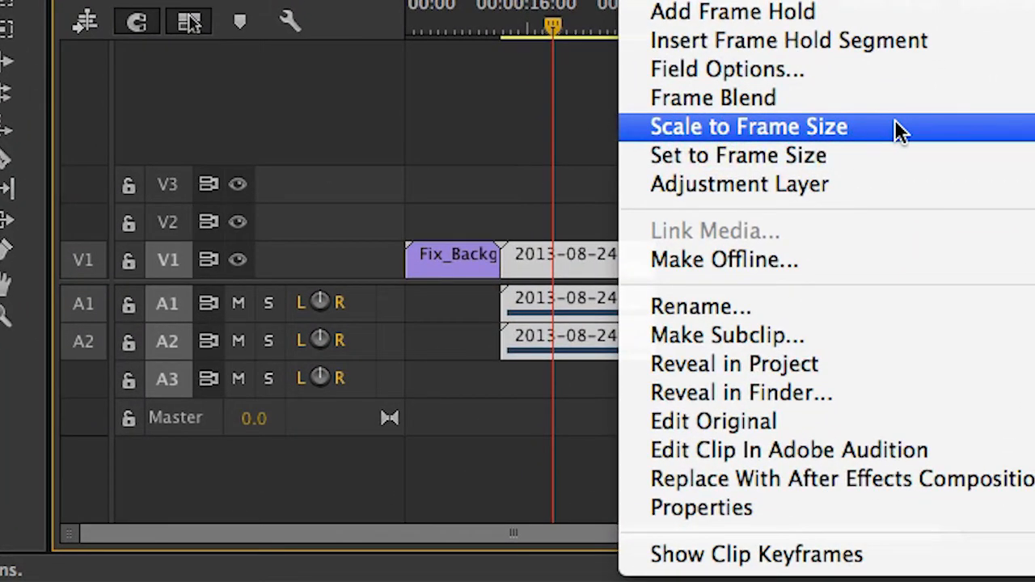
- Scale the clip to frame size (Scale 44.4) and view the Program monitor at 50%
{"action": "left_click", "coordinate": [746, 126]}
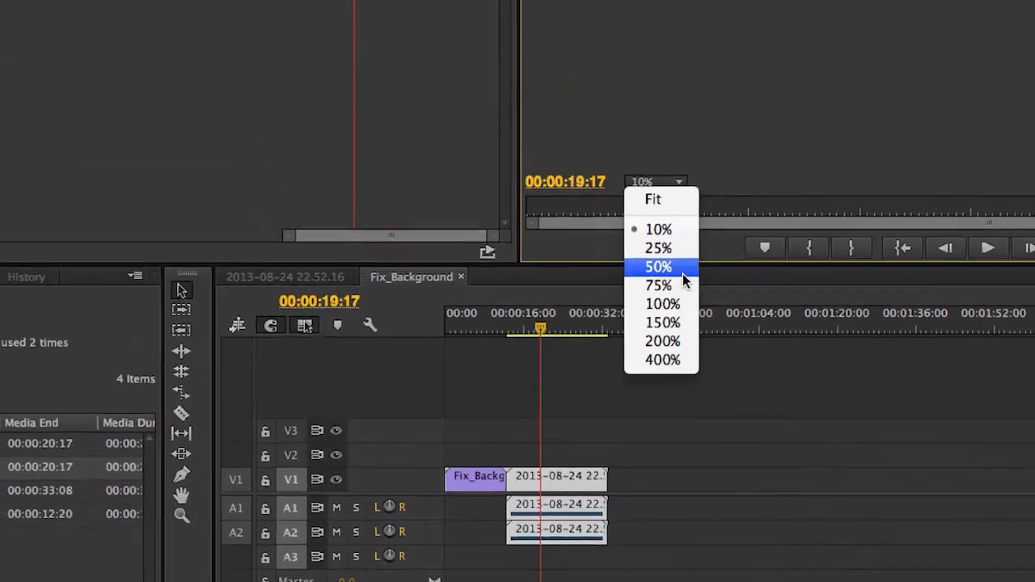
{"action": "left_click", "coordinate": [653, 199]}
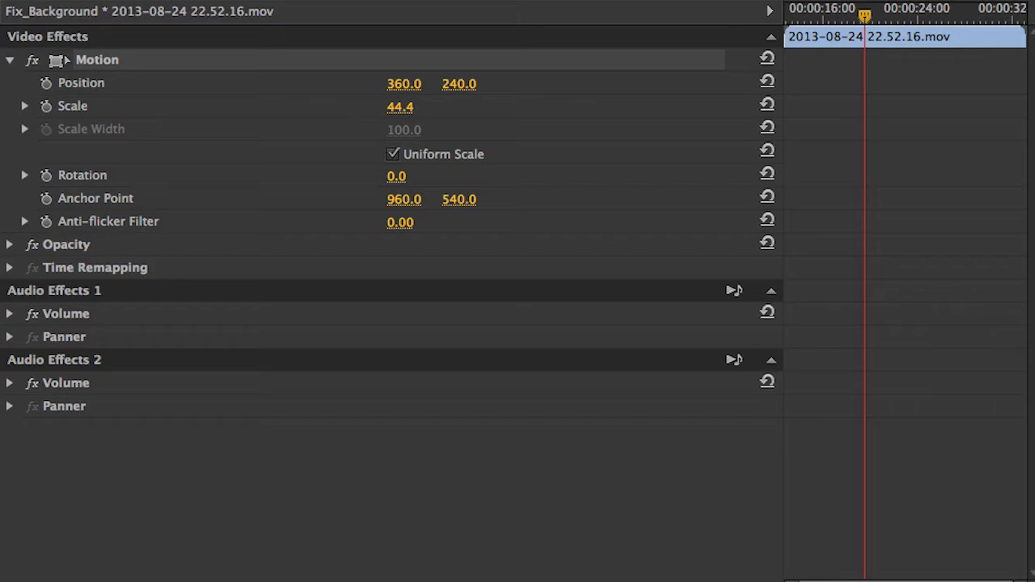
- Change the clip's Scale value back to 100 in Effect Controls
{"action": "left_click", "coordinate": [394, 154]}
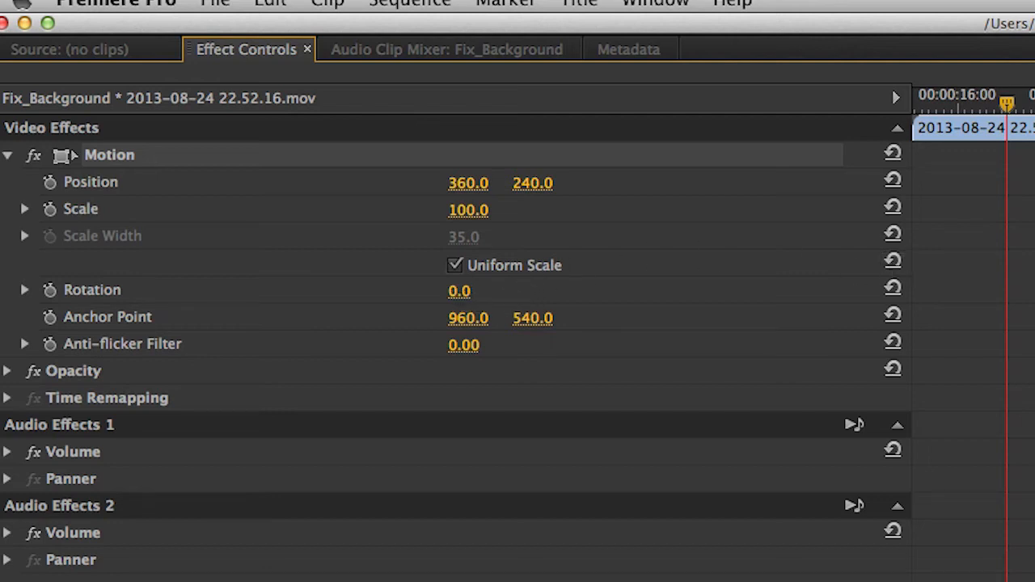
- Enter Rotation values -14, then 360, then 1025, ending at 2x305.0°
{"action": "type", "text": "-14.0"}
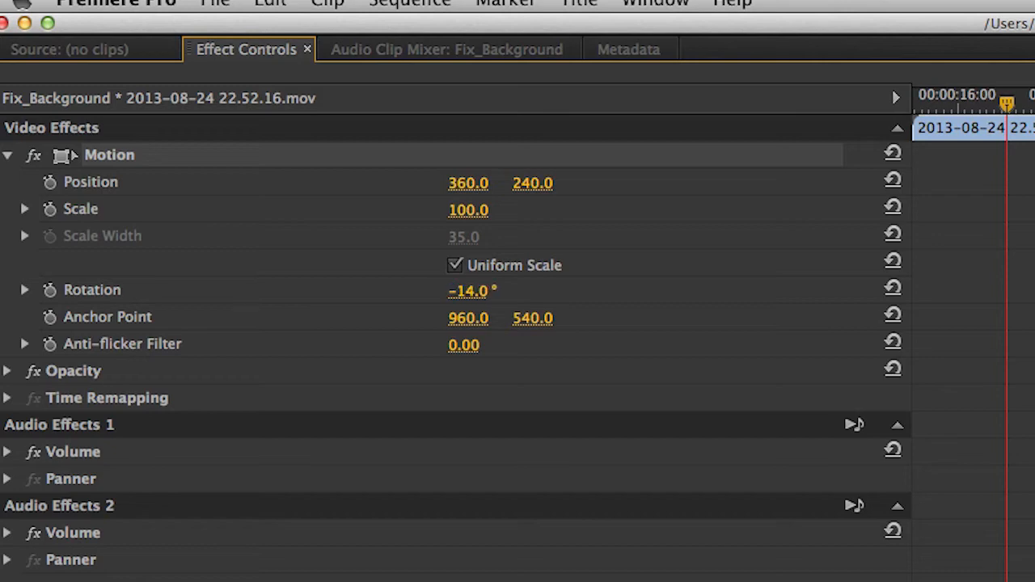
{"action": "double_click", "coordinate": [469, 291]}
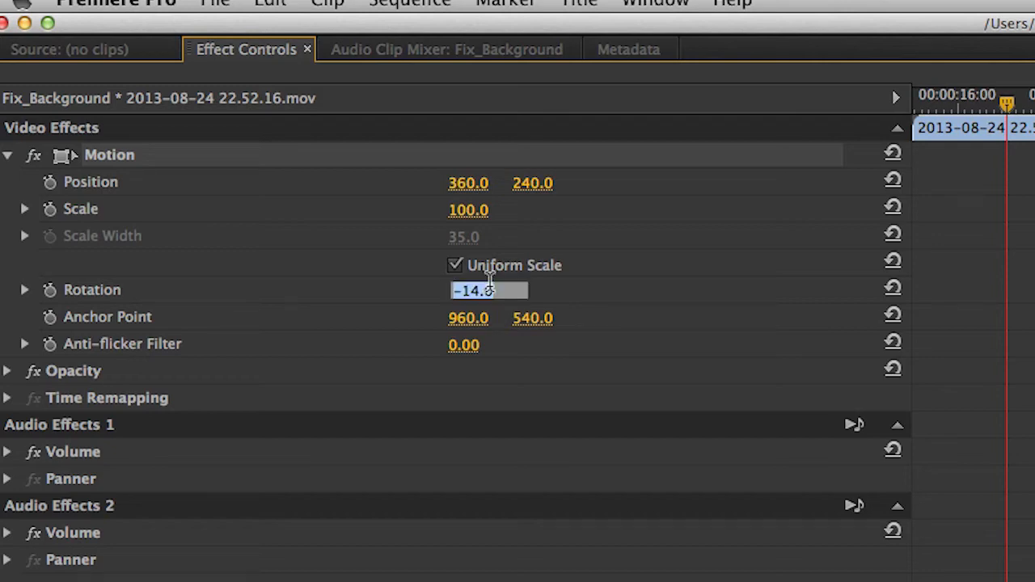
{"action": "type", "text": "360"}
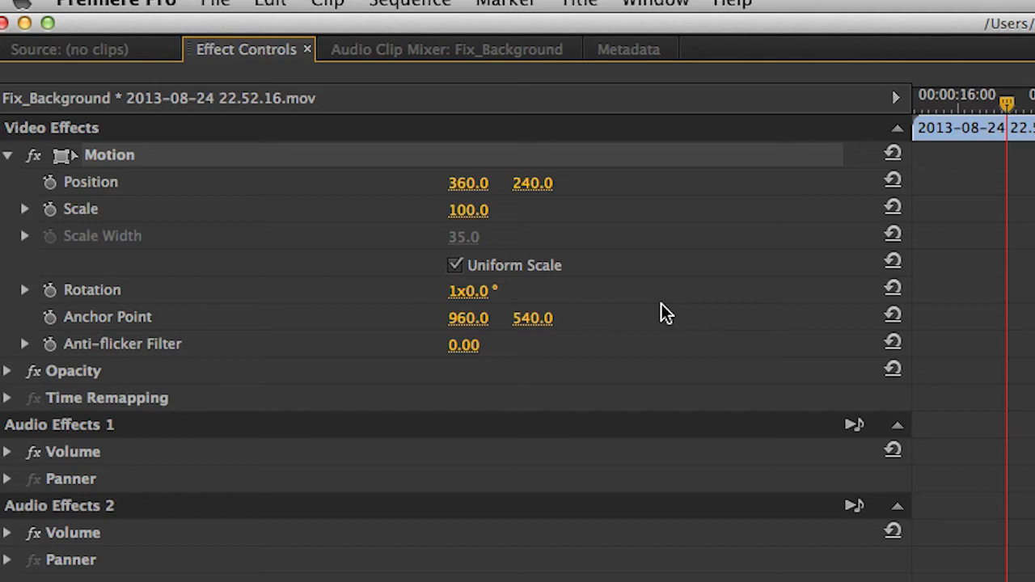
{"action": "double_click", "coordinate": [469, 290]}
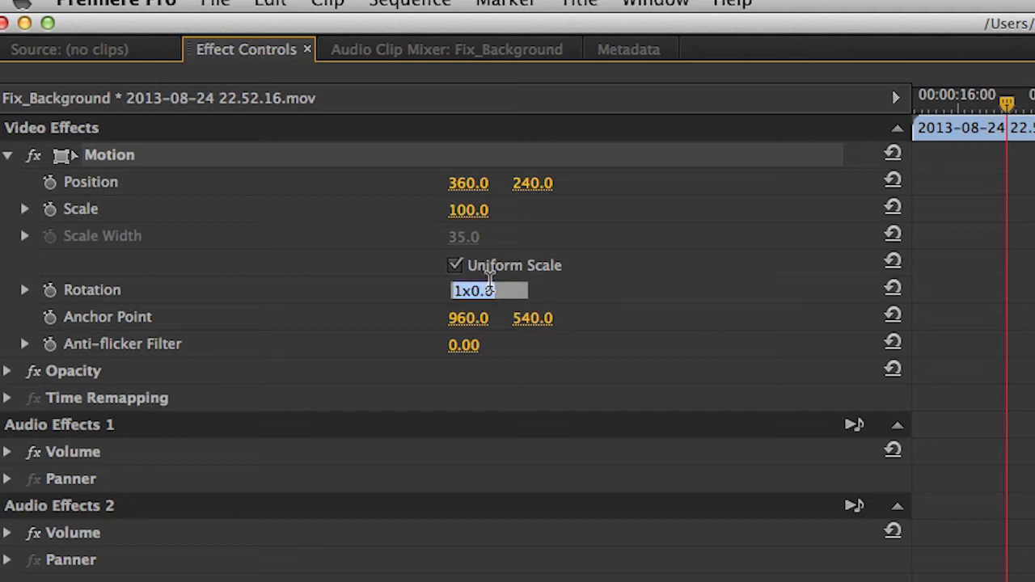
{"action": "type", "text": "1025"}
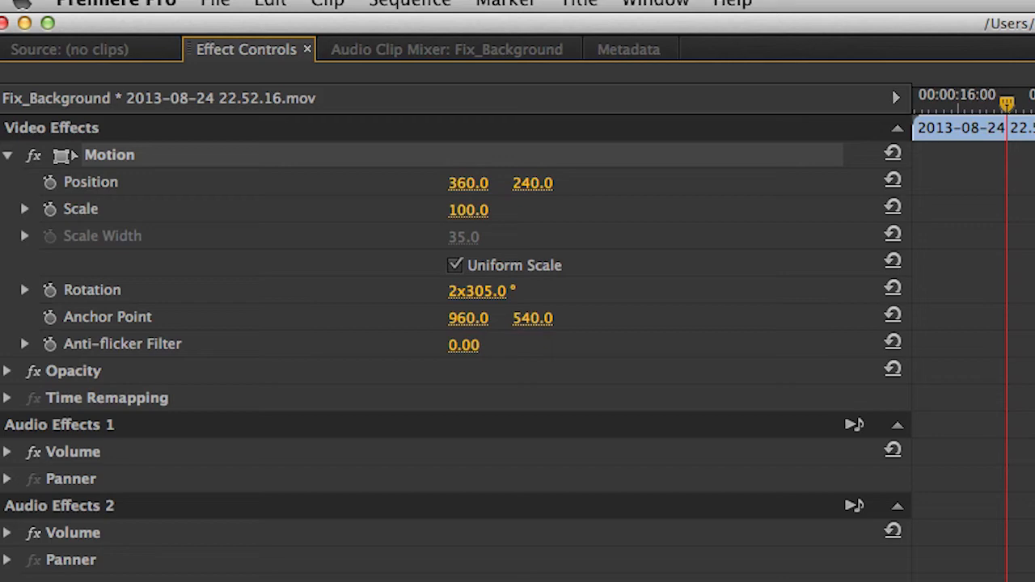
{"action": "mouse_move", "coordinate": [910, 298]}
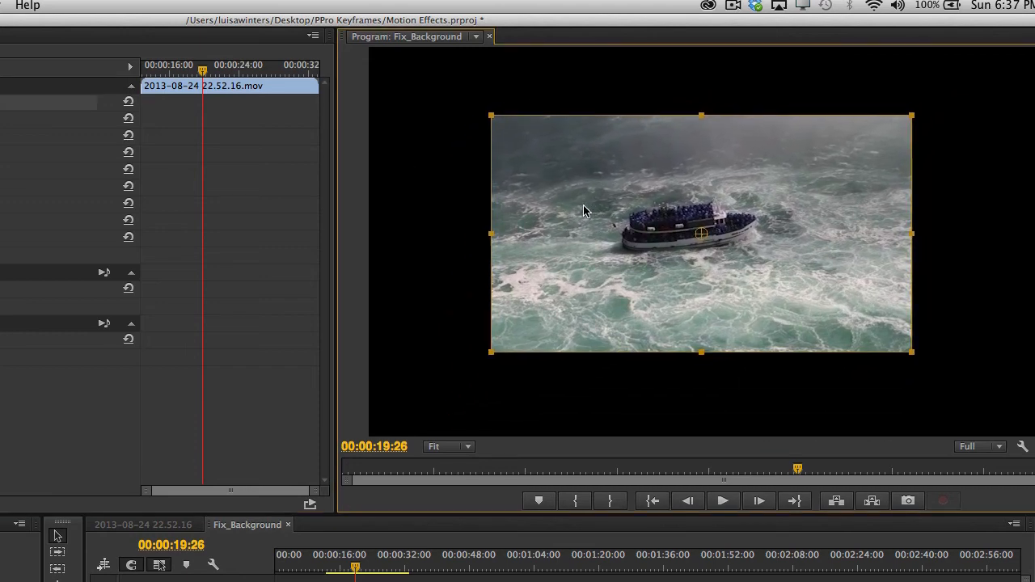
- Drag outside a corner handle in the Program monitor to tilt the boat clip
{"action": "left_click_drag", "start_coordinate": [491, 115], "coordinate": [512, 129]}
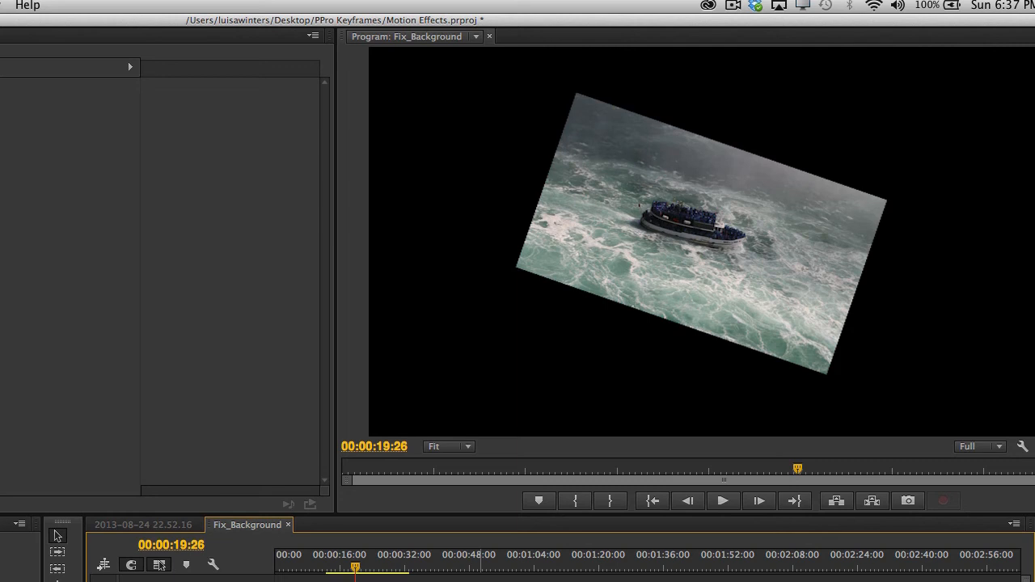
{"action": "mouse_move", "coordinate": [664, 265]}
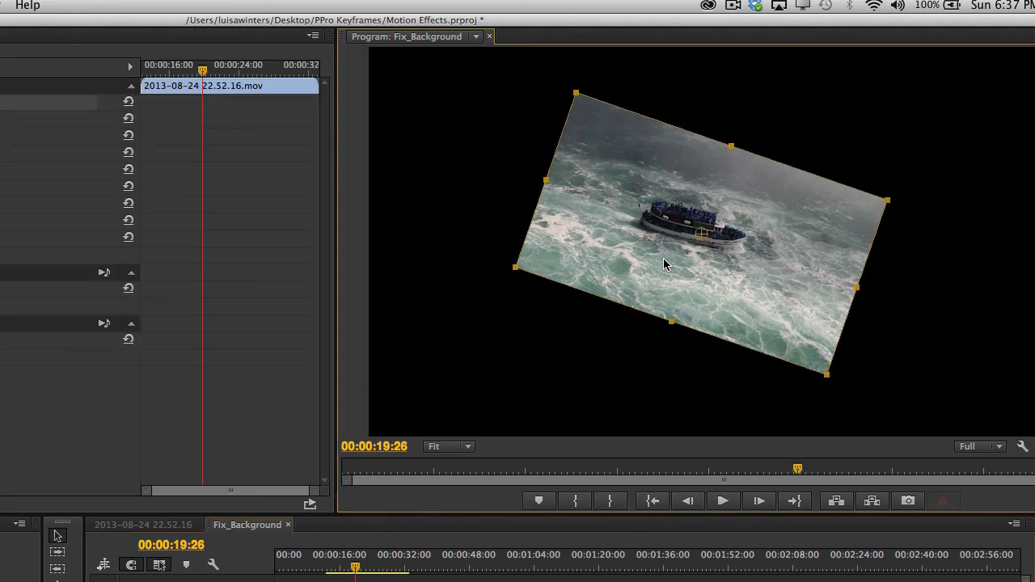
{"action": "mouse_move", "coordinate": [834, 386]}
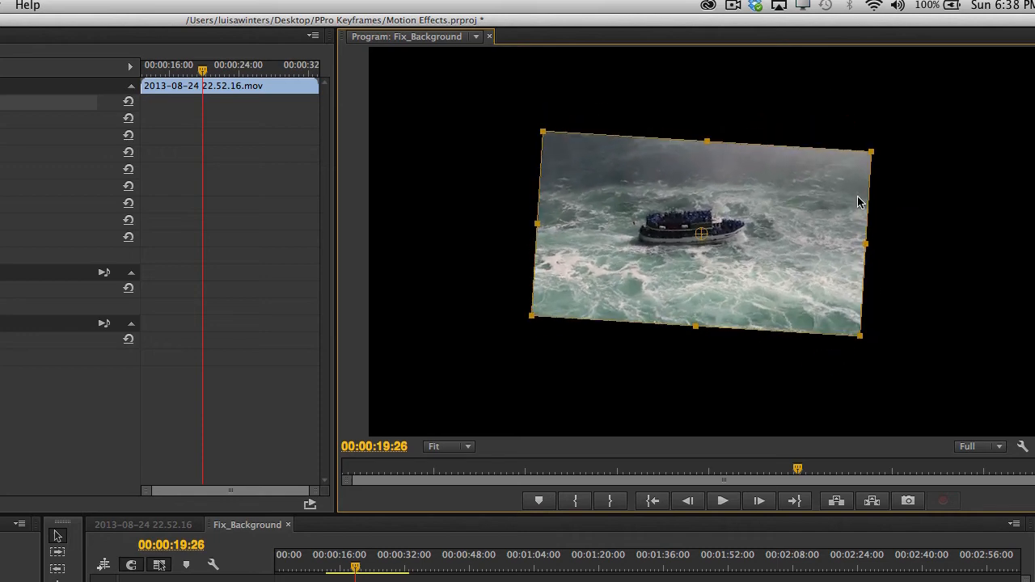
- Drag a corner handle to shrink the boat clip, then move it top-right
{"action": "left_click_drag", "start_coordinate": [871, 152], "coordinate": [793, 192]}
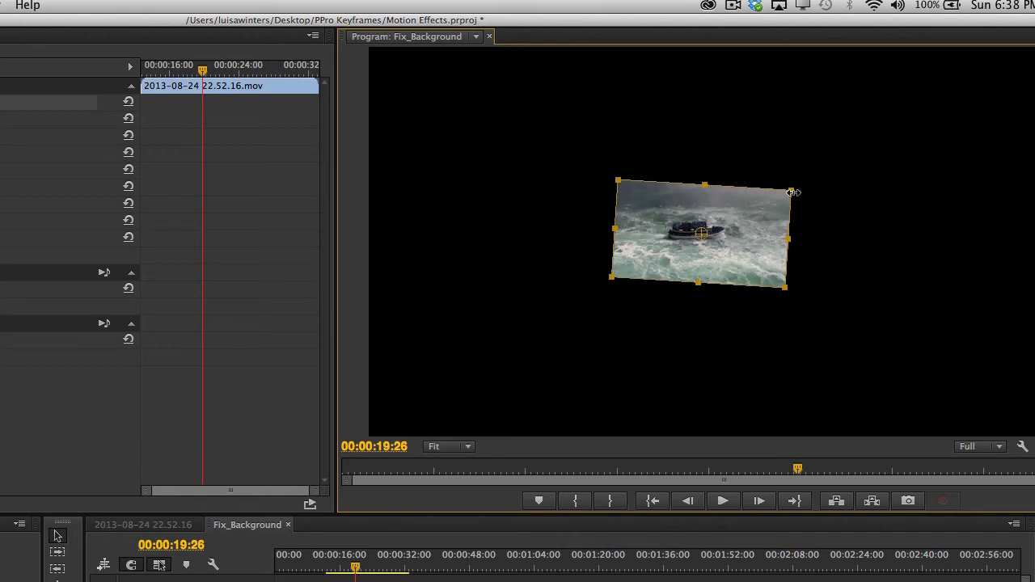
{"action": "left_click_drag", "start_coordinate": [702, 235], "coordinate": [906, 127]}
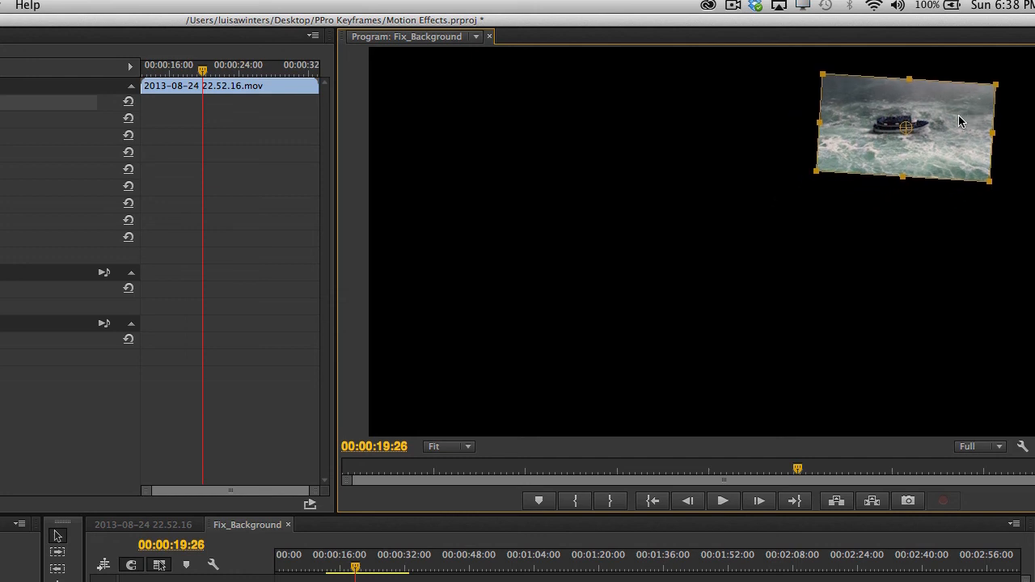